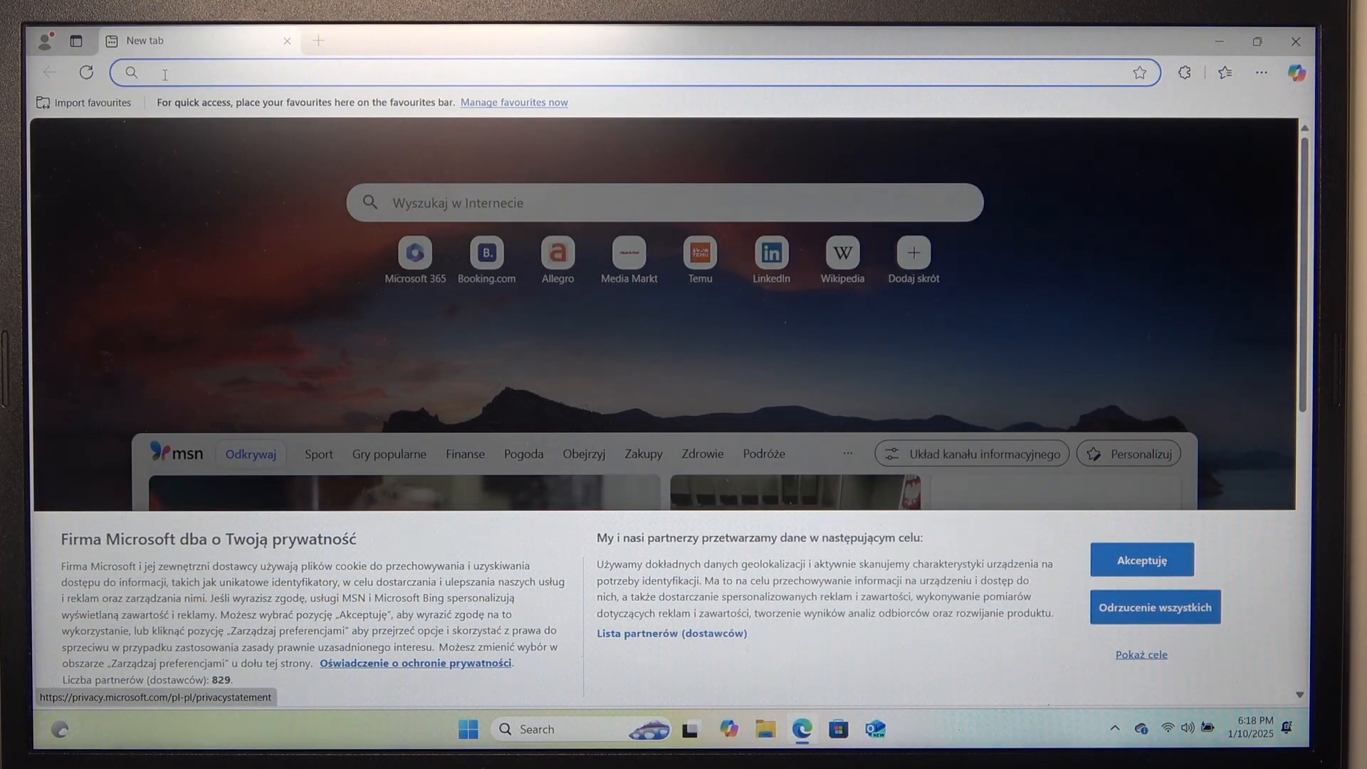
Search 'google chrome', reach the Chrome download page, declining sign-in and dismissing the translate popup
type("google chrome")
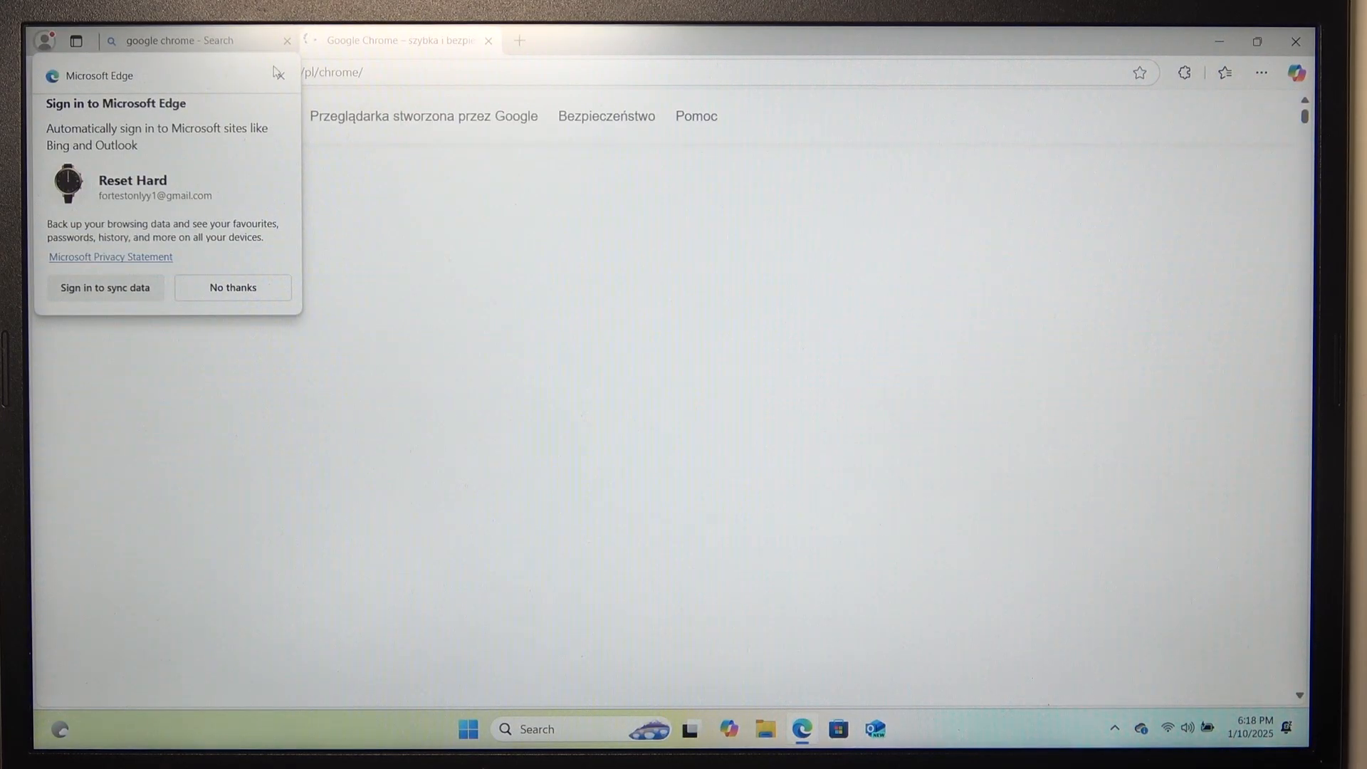
left_click(232, 288)
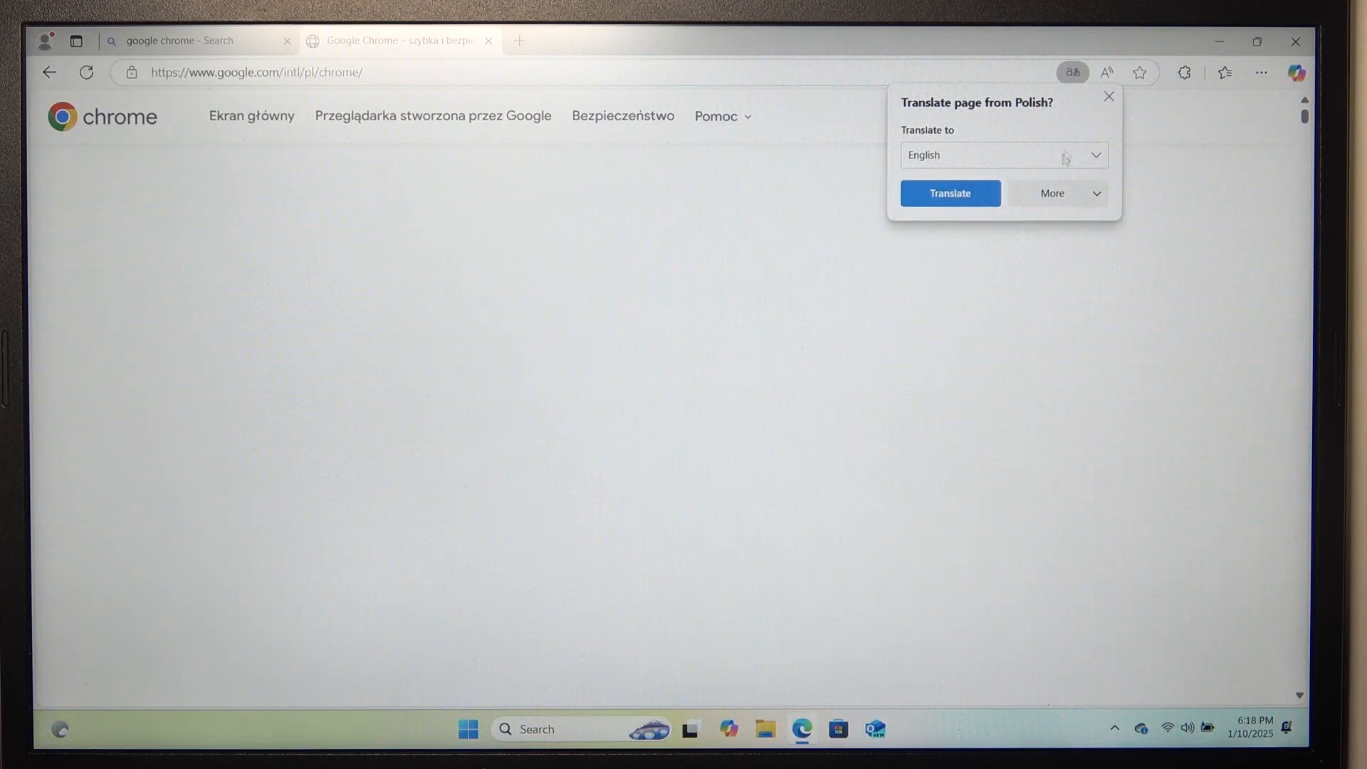
left_click(1108, 96)
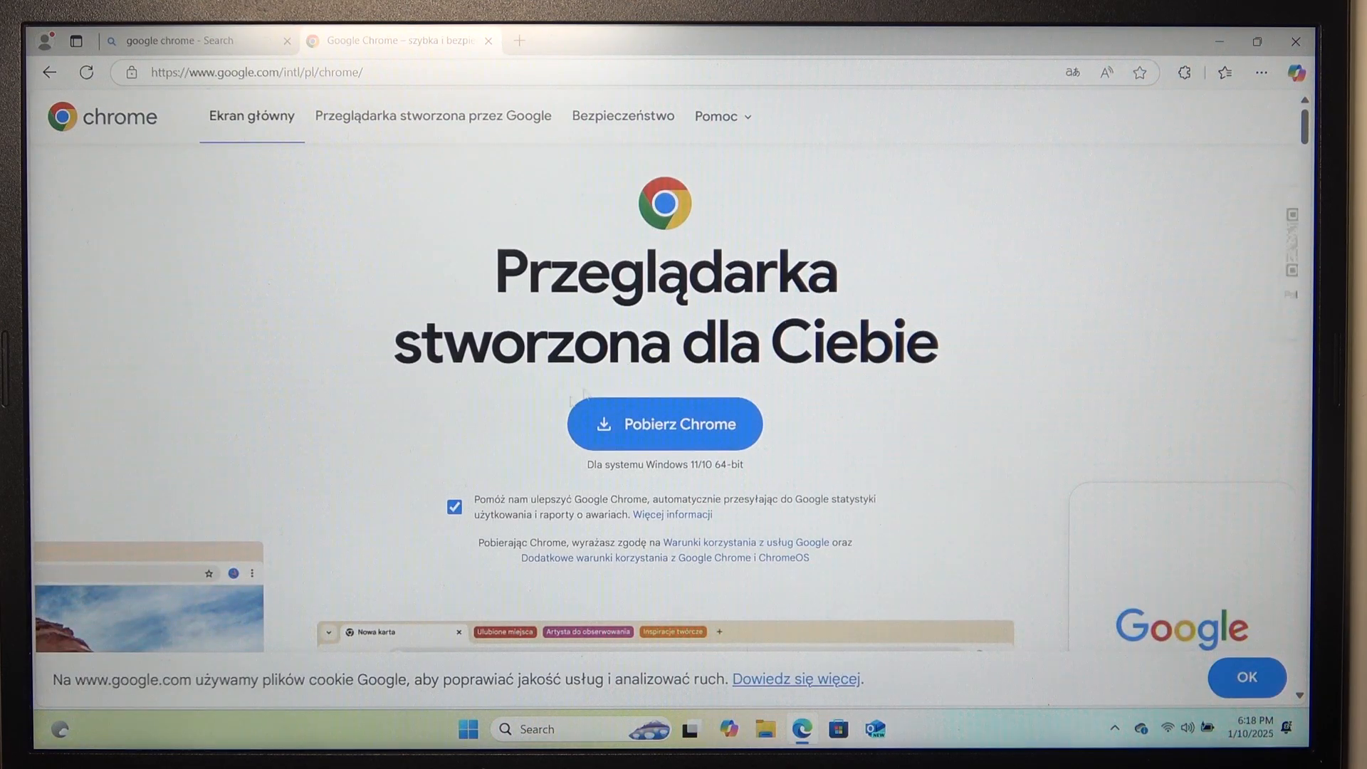
Download ChromeSetup.exe via 'Pobierz Chrome', landing on Google's thank-you page
left_click(649, 426)
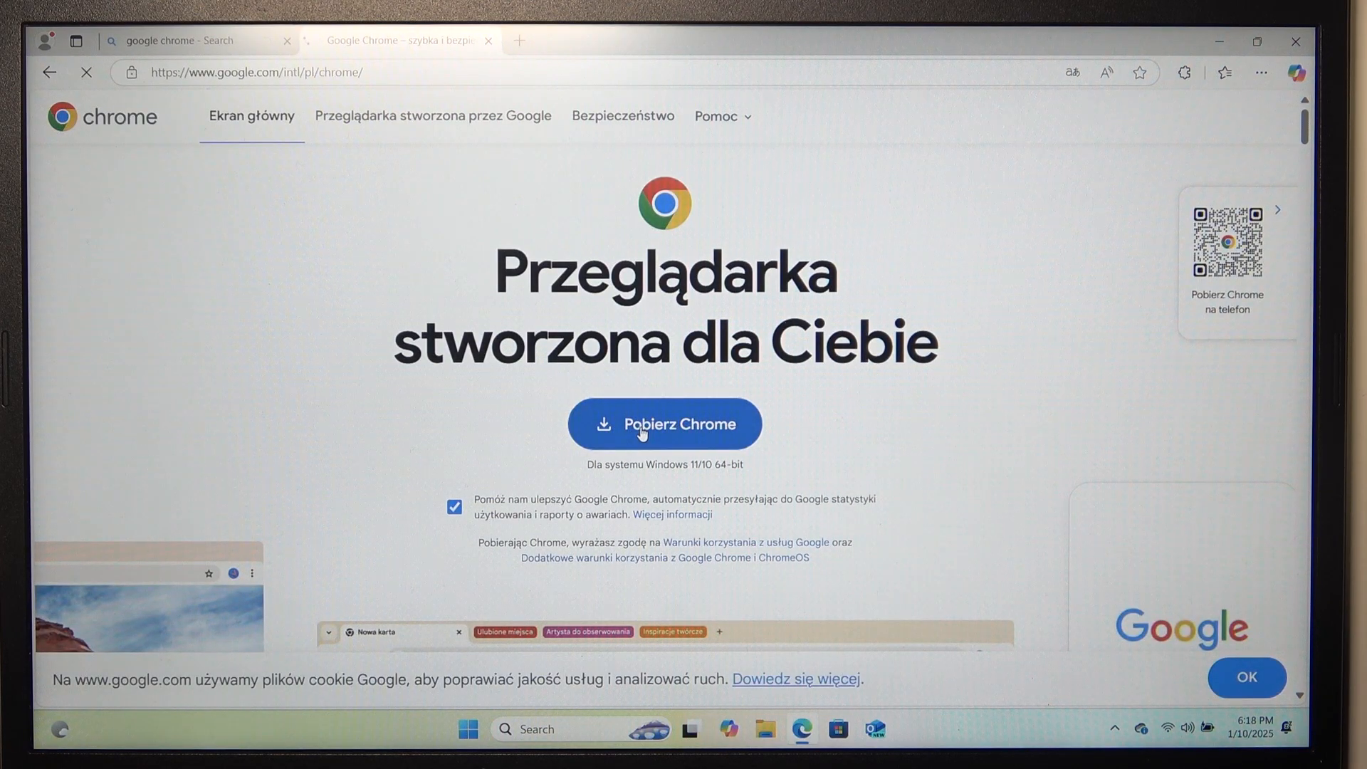
left_click(665, 424)
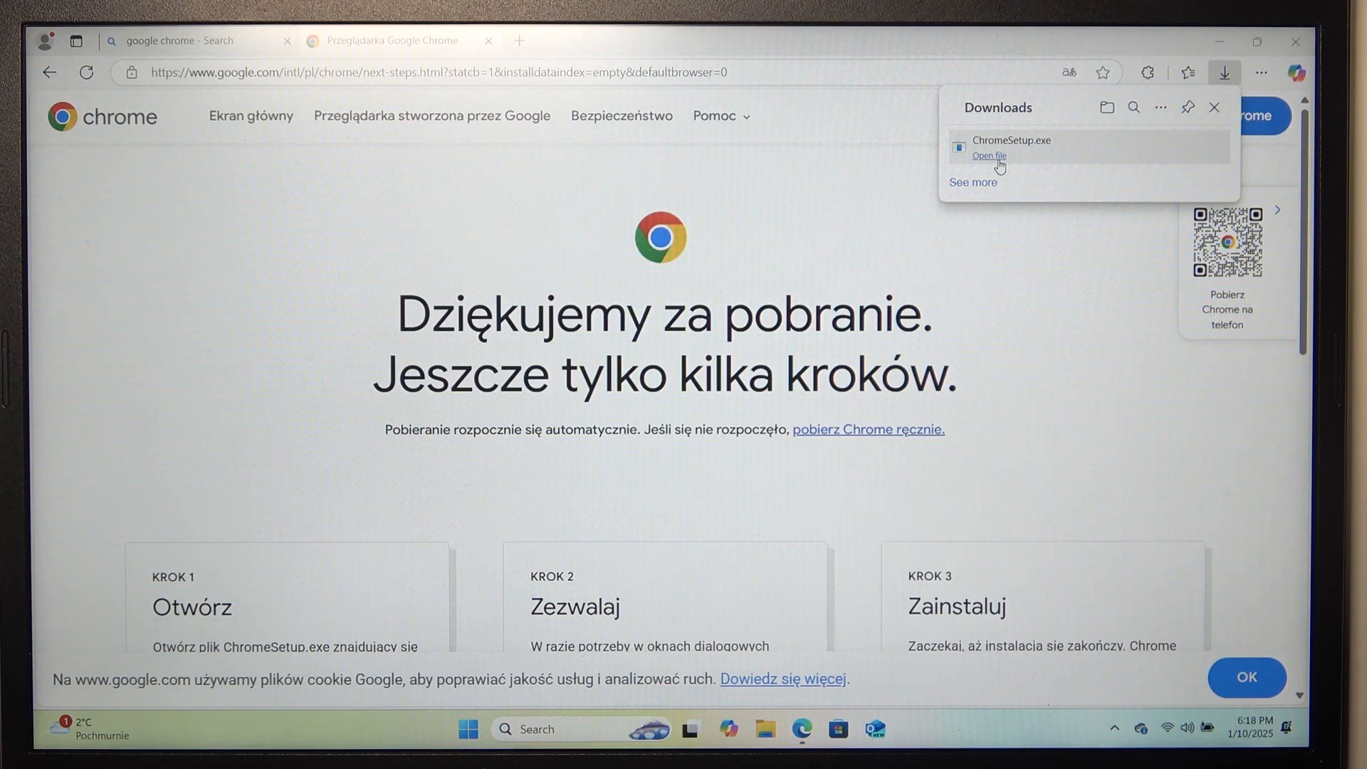
Run ChromeSetup.exe from Downloads, which fails with error code 0x80072ee7
left_click(989, 155)
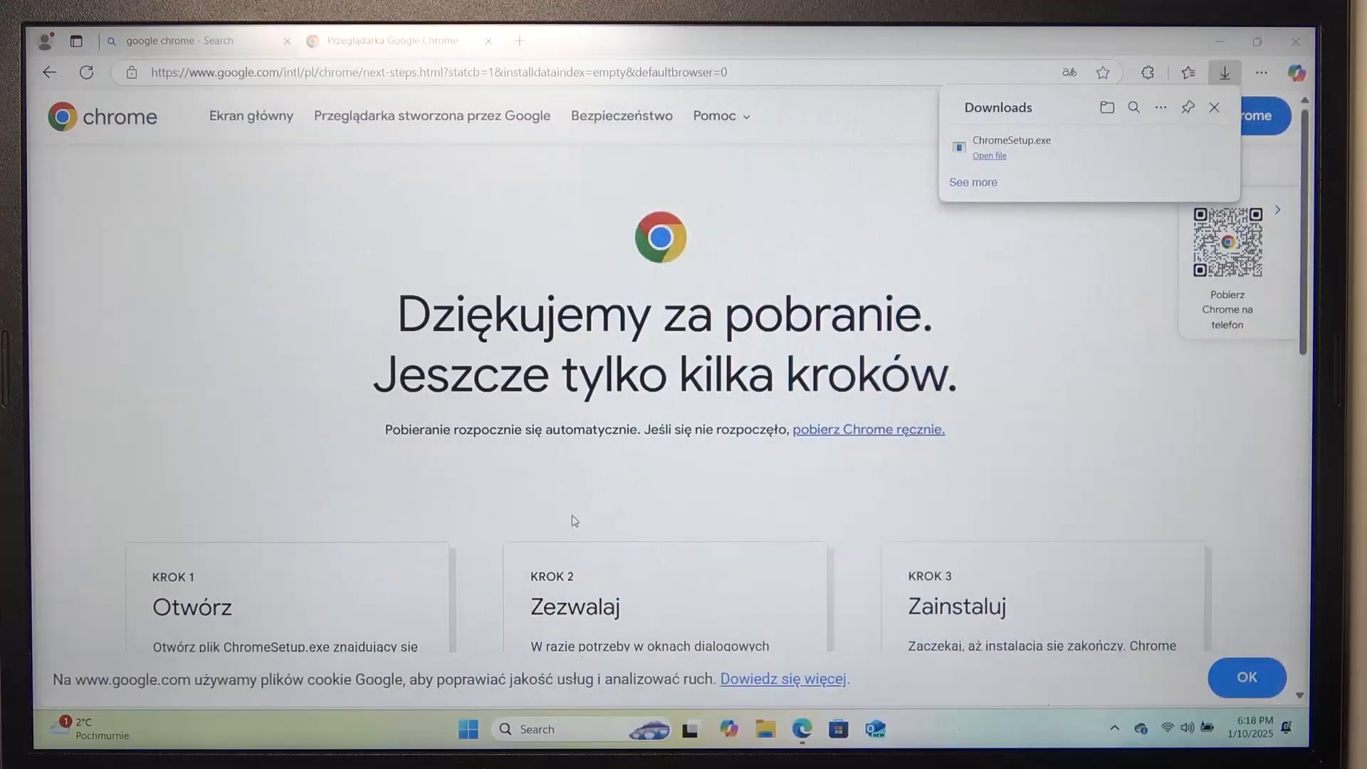
left_click(988, 155)
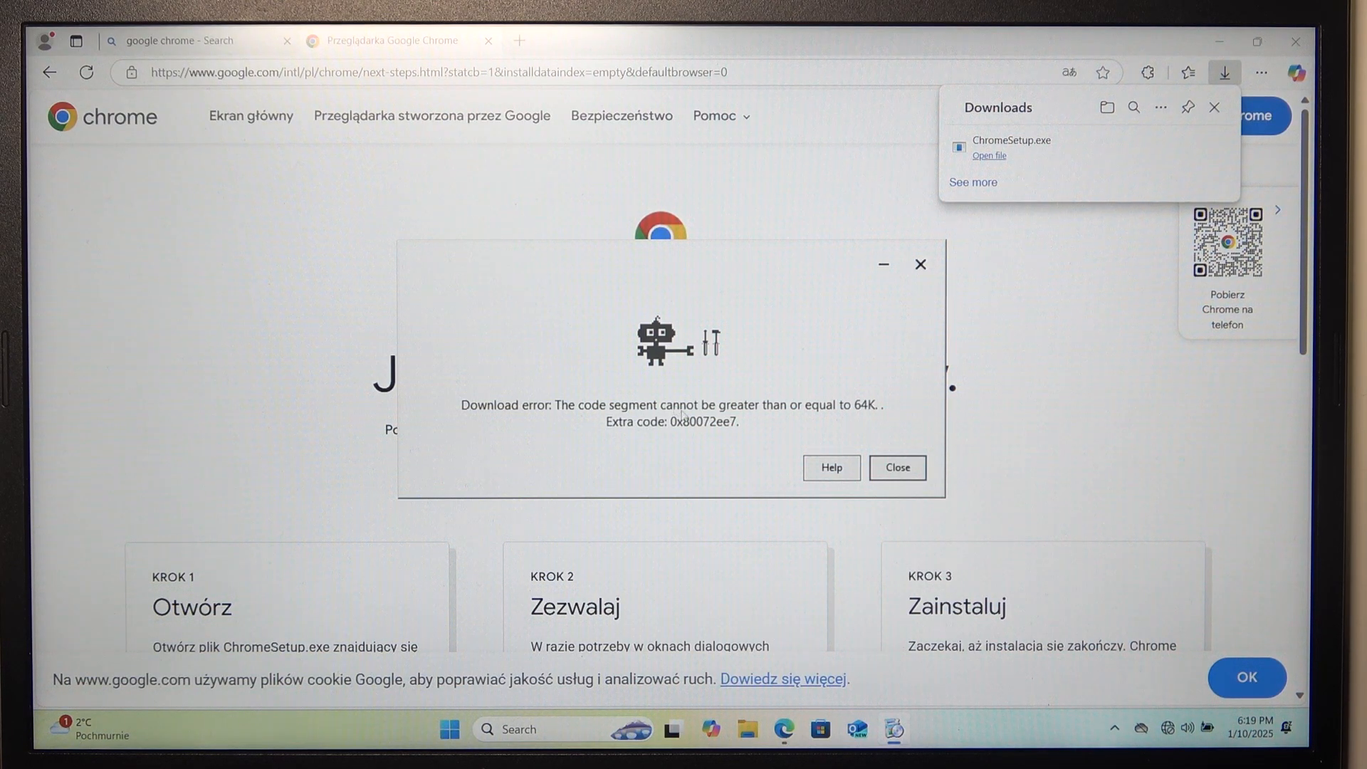
Dismiss the installer error and relaunch ChromeSetup.exe from the Downloads flyout
left_click(897, 467)
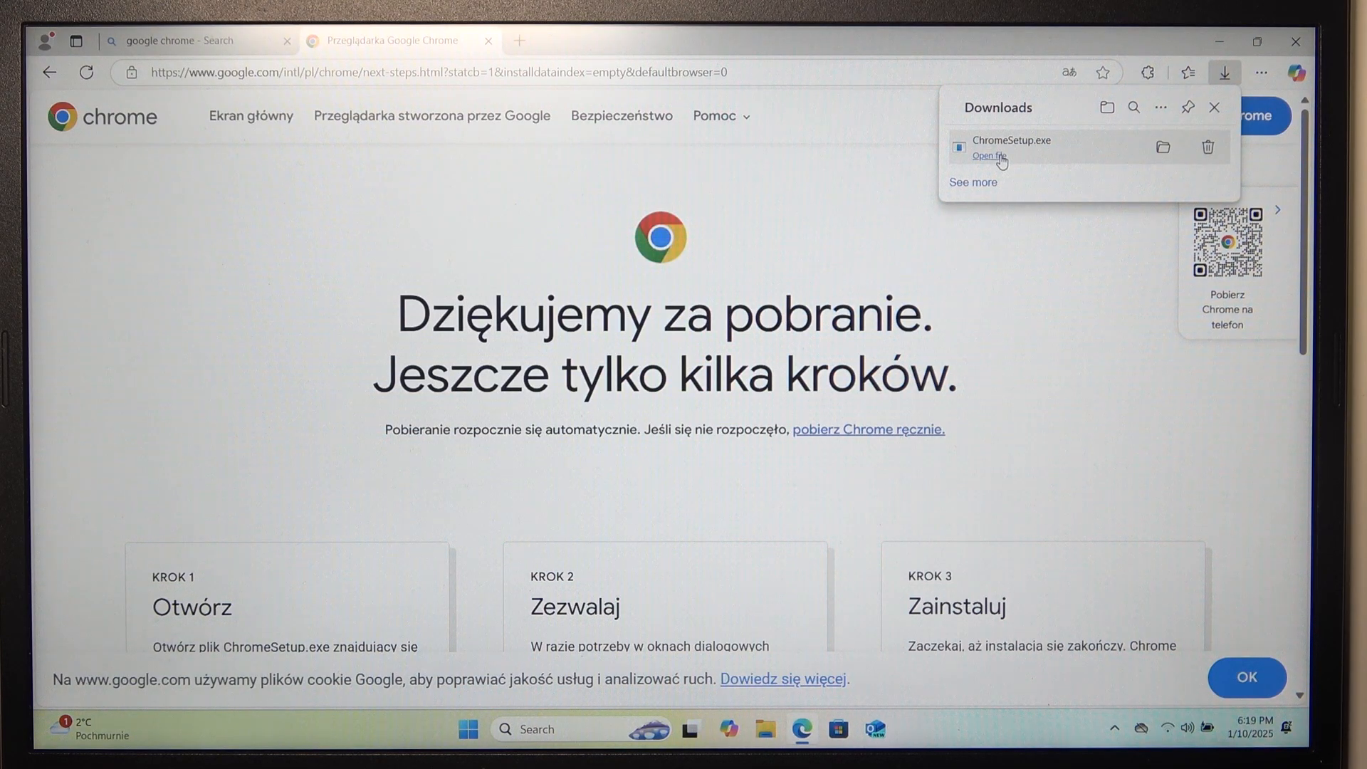
left_click(987, 155)
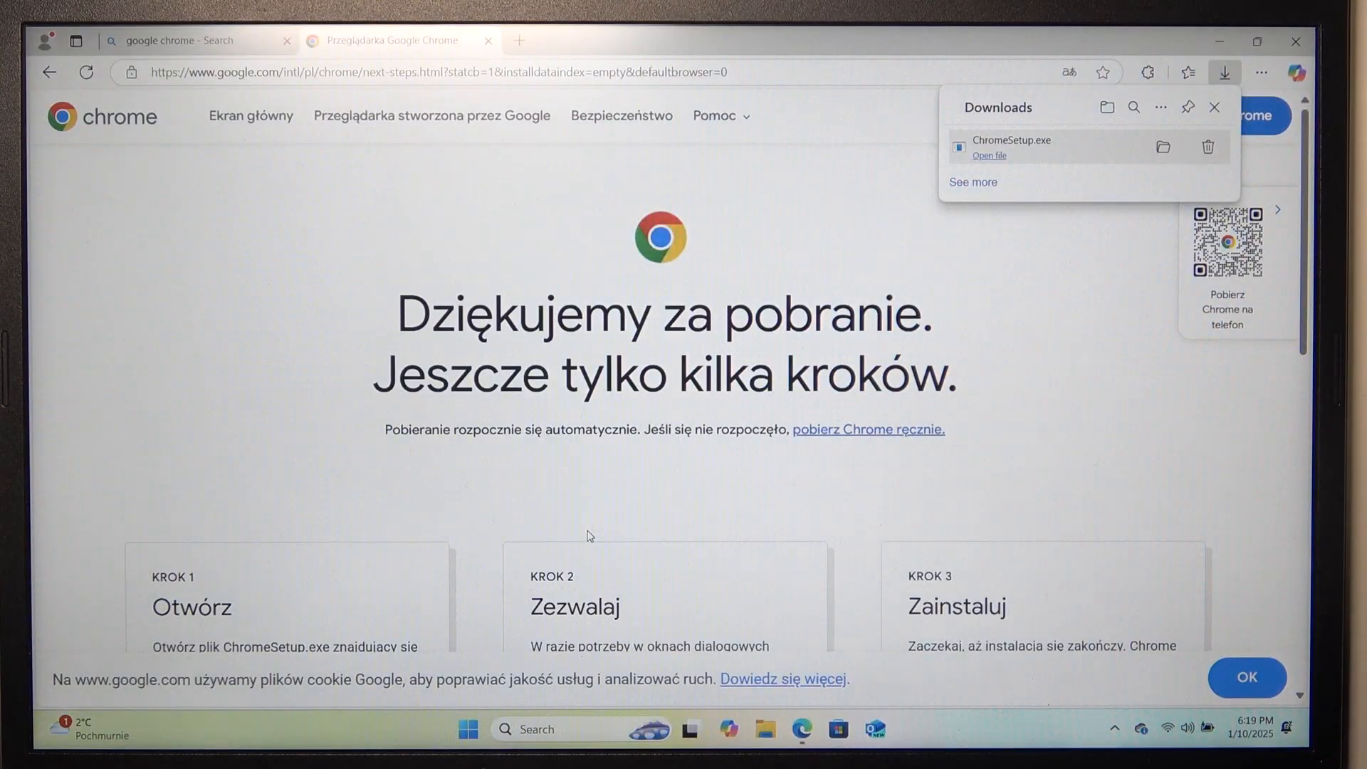
left_click(988, 155)
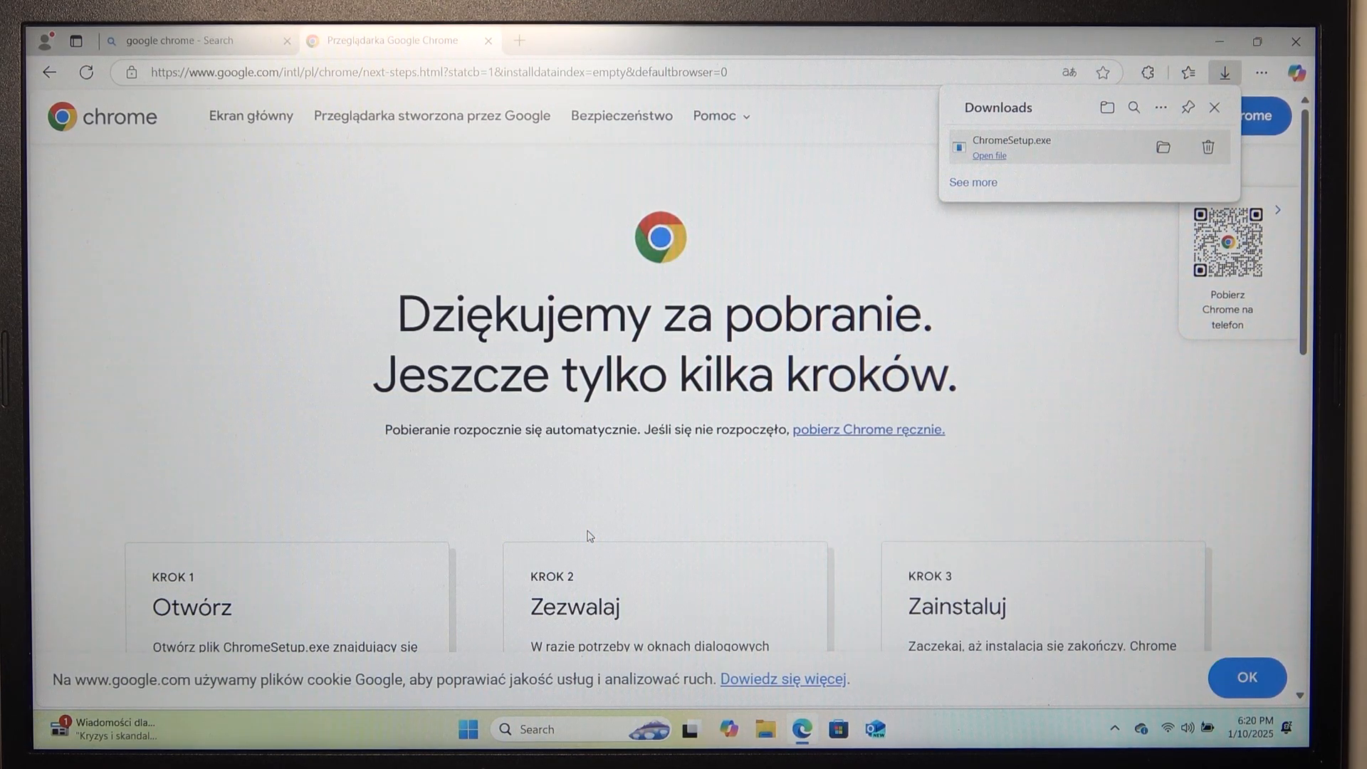
mouse_move(1051, 393)
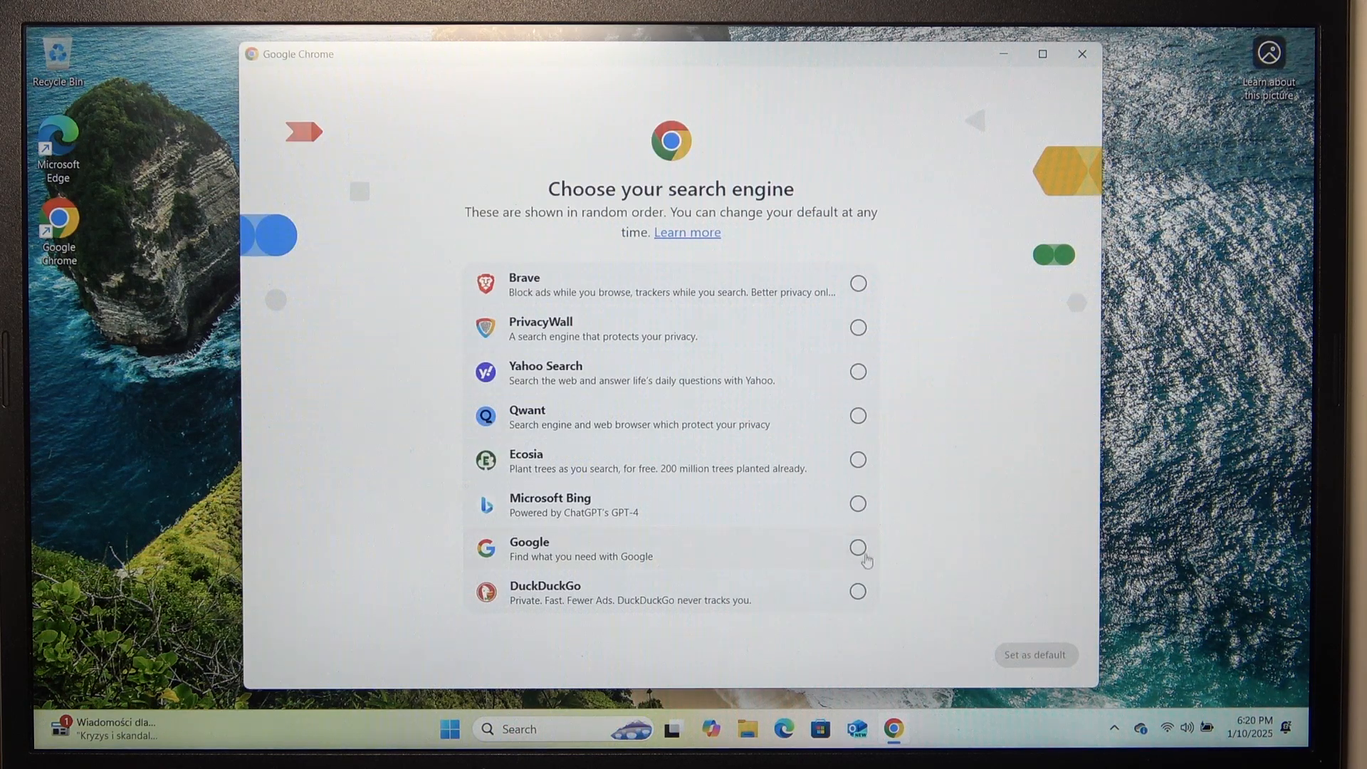
Choose Google as Chrome's search engine and confirm it as default
left_click(857, 547)
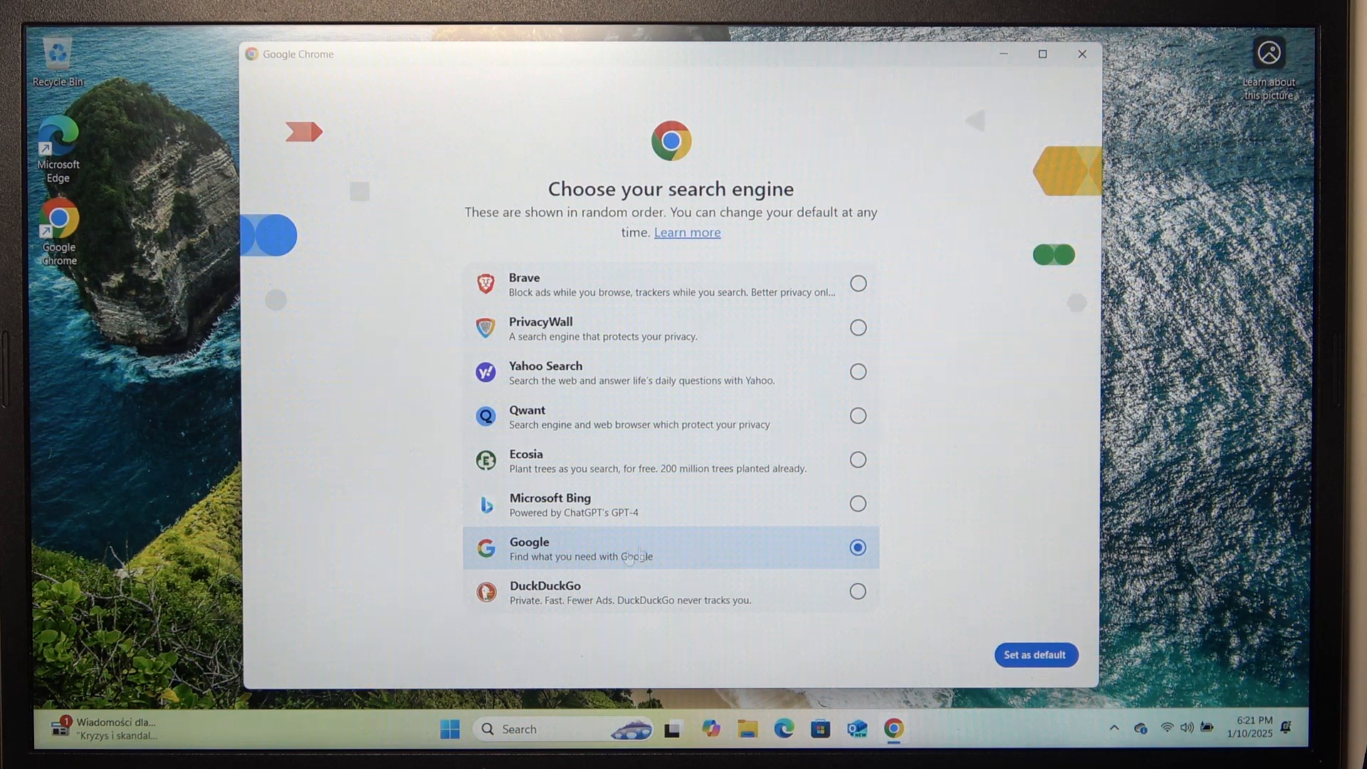
left_click(1037, 654)
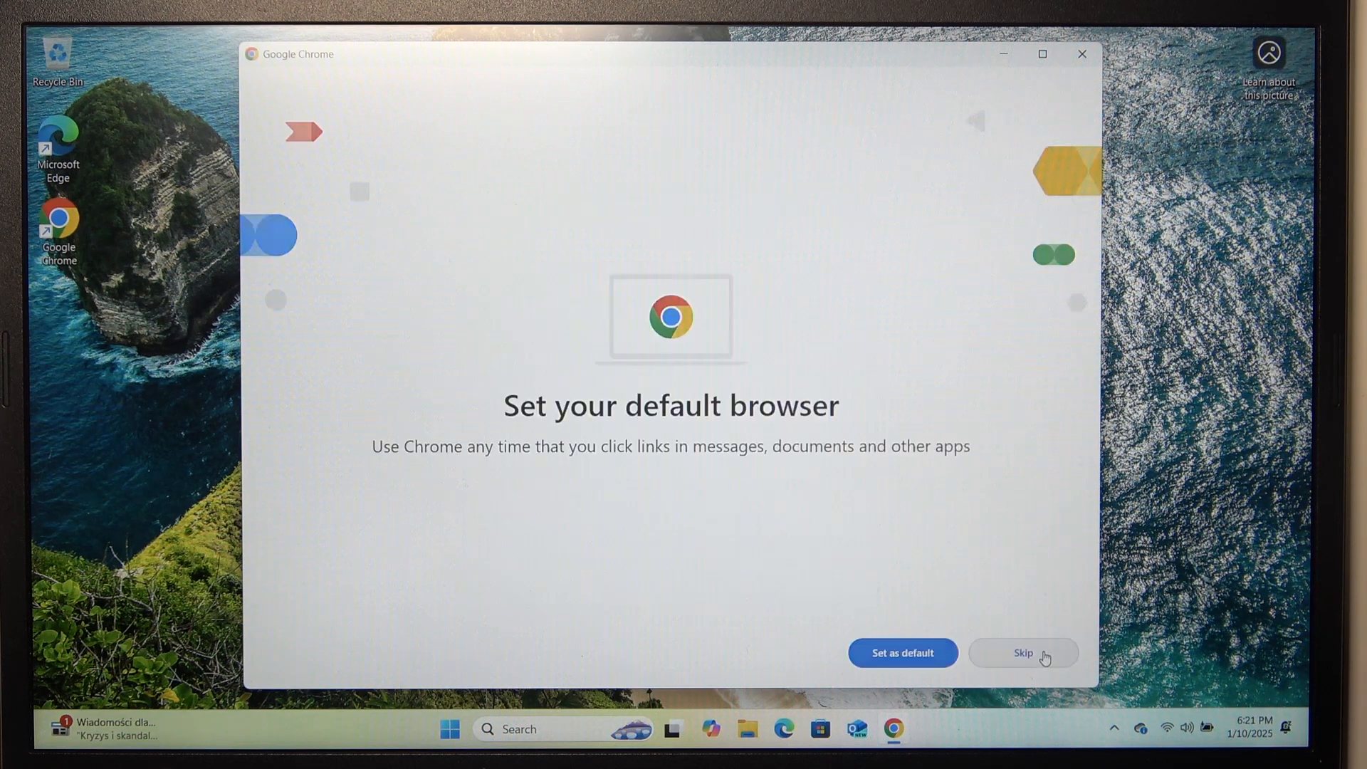
mouse_move(816, 615)
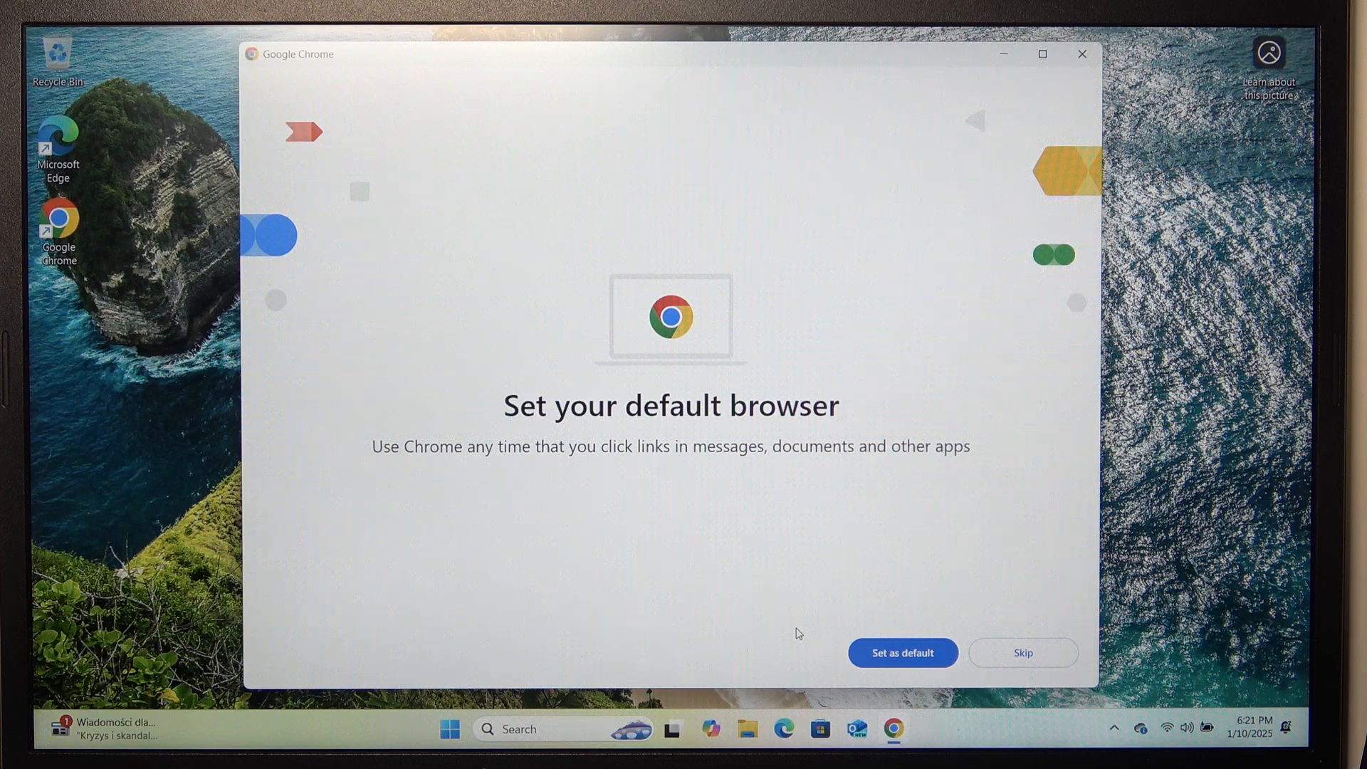
mouse_move(476, 380)
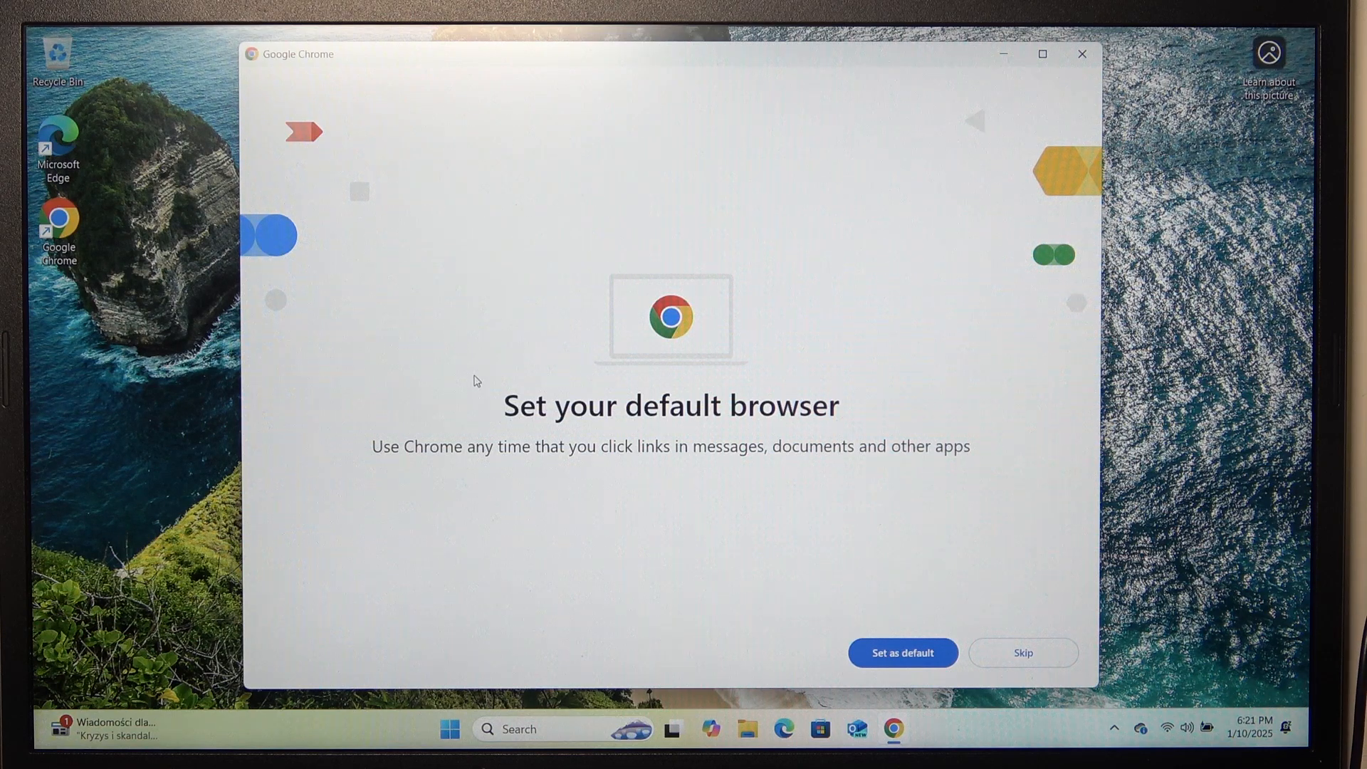
mouse_move(931, 661)
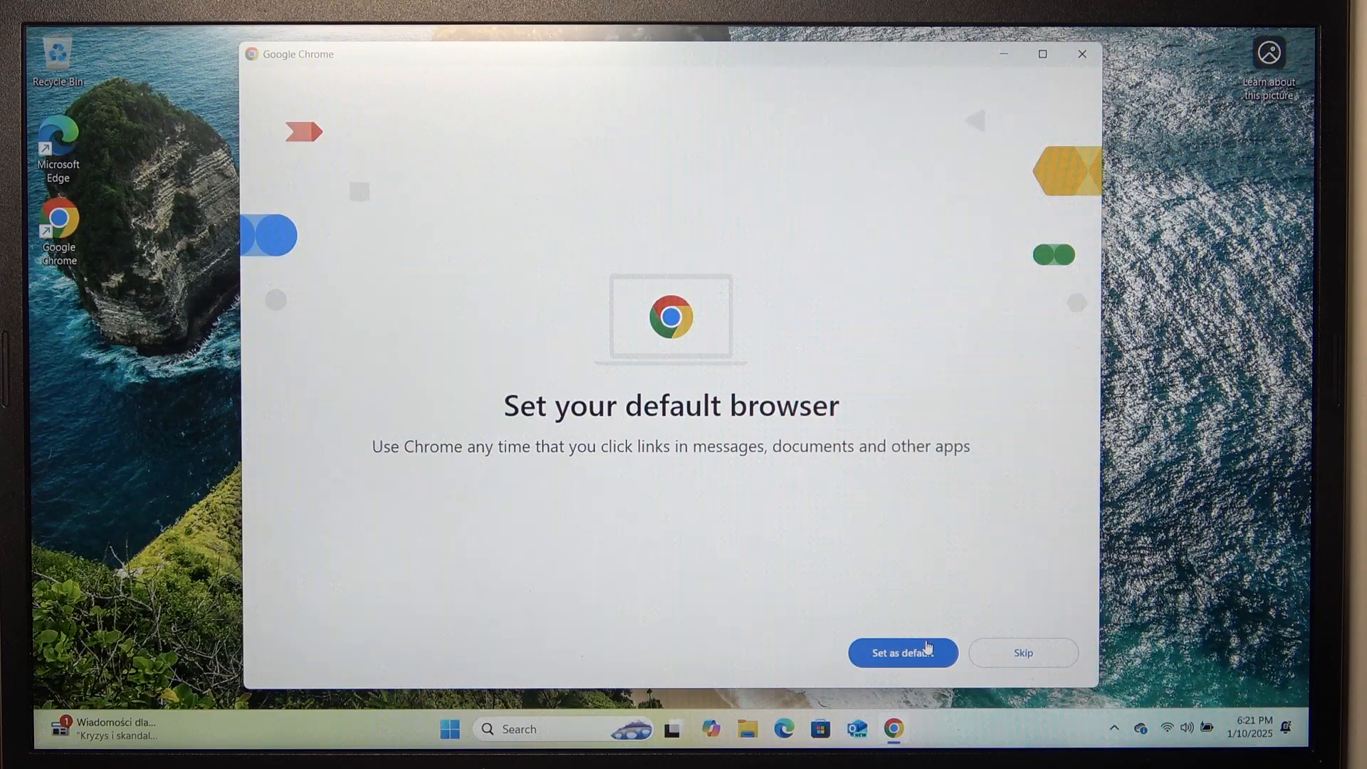
Request Chrome as default browser, bringing up Windows Default apps settings
left_click(903, 652)
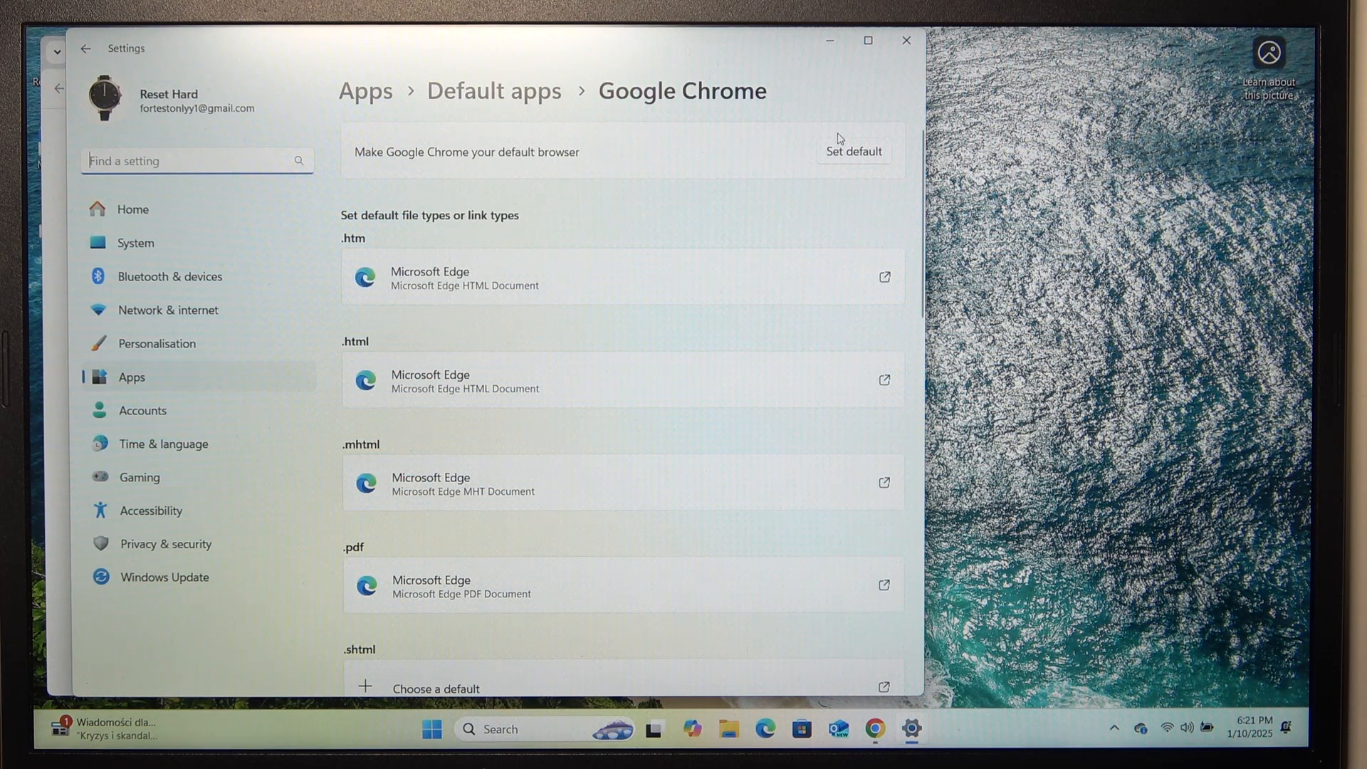
Set Google Chrome as Windows default for .htm and .html, then close Settings
left_click(853, 151)
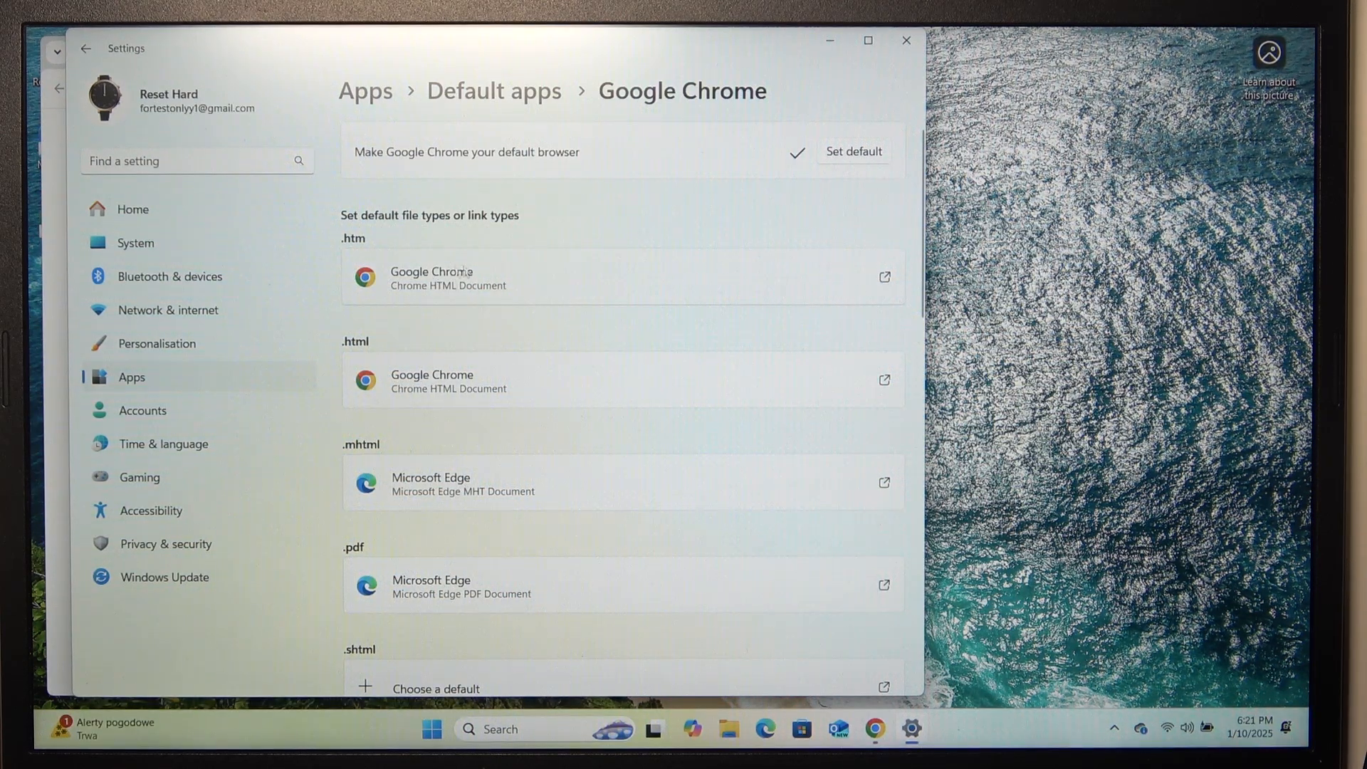
left_click(867, 729)
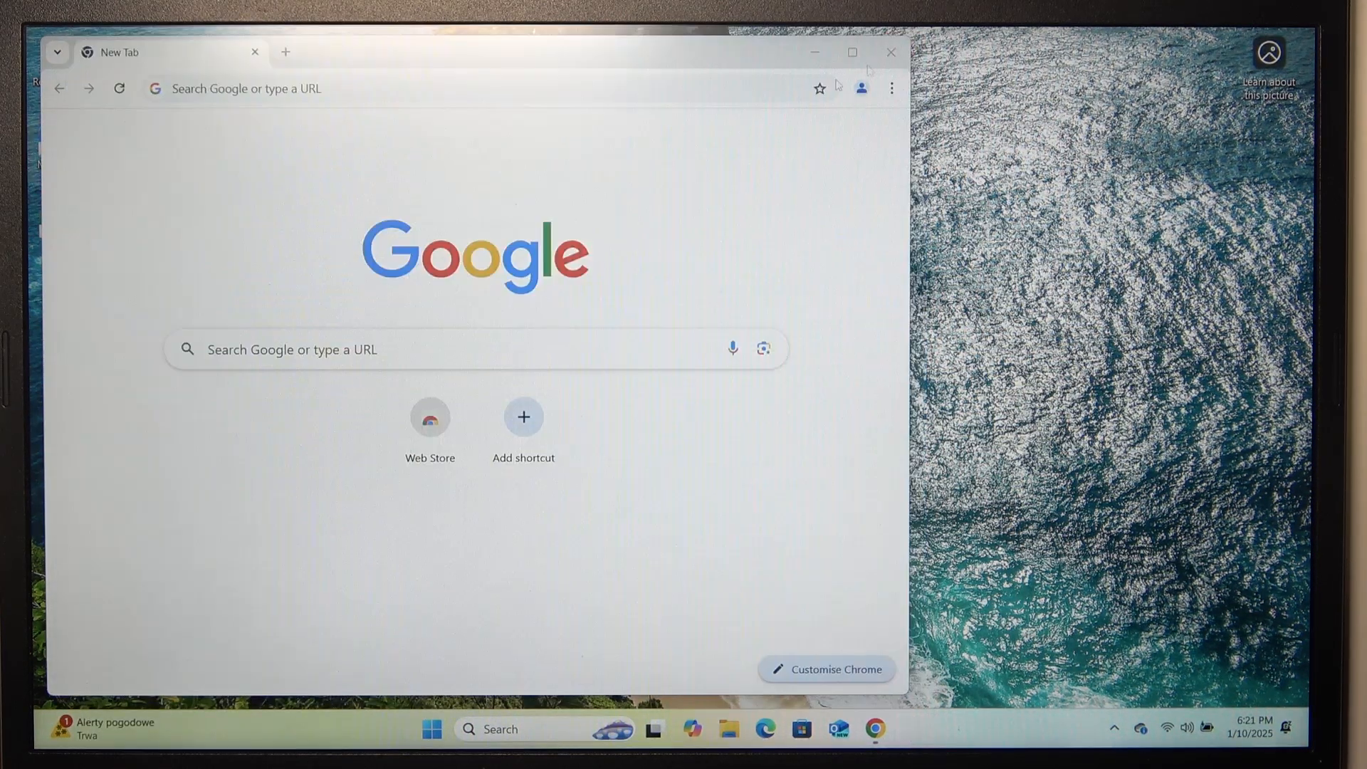